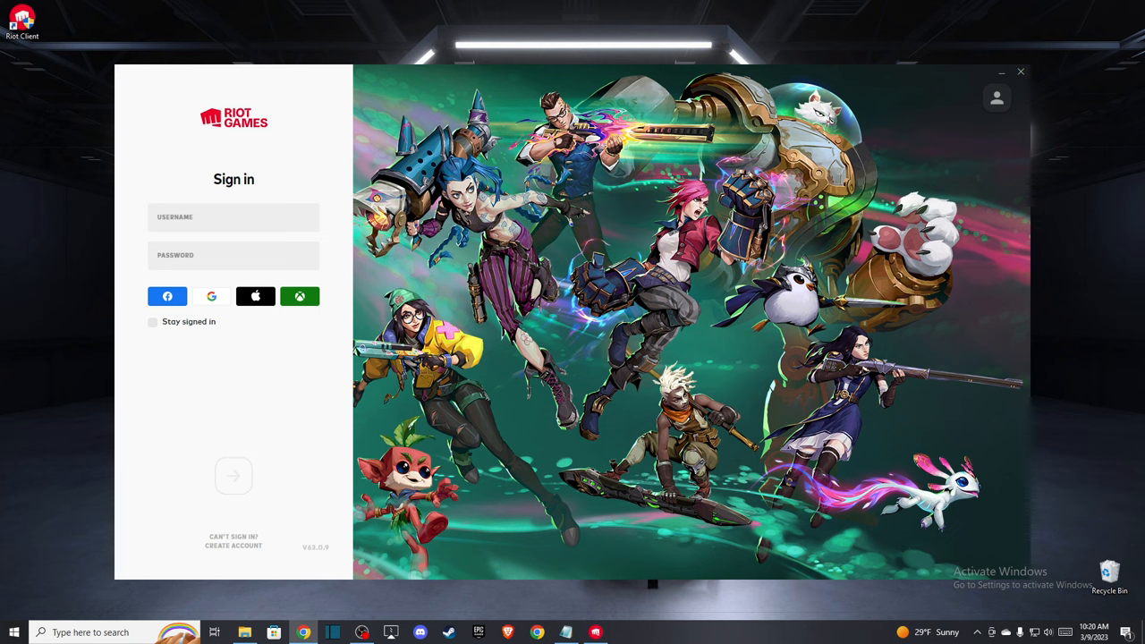
mouse_move(25, 59)
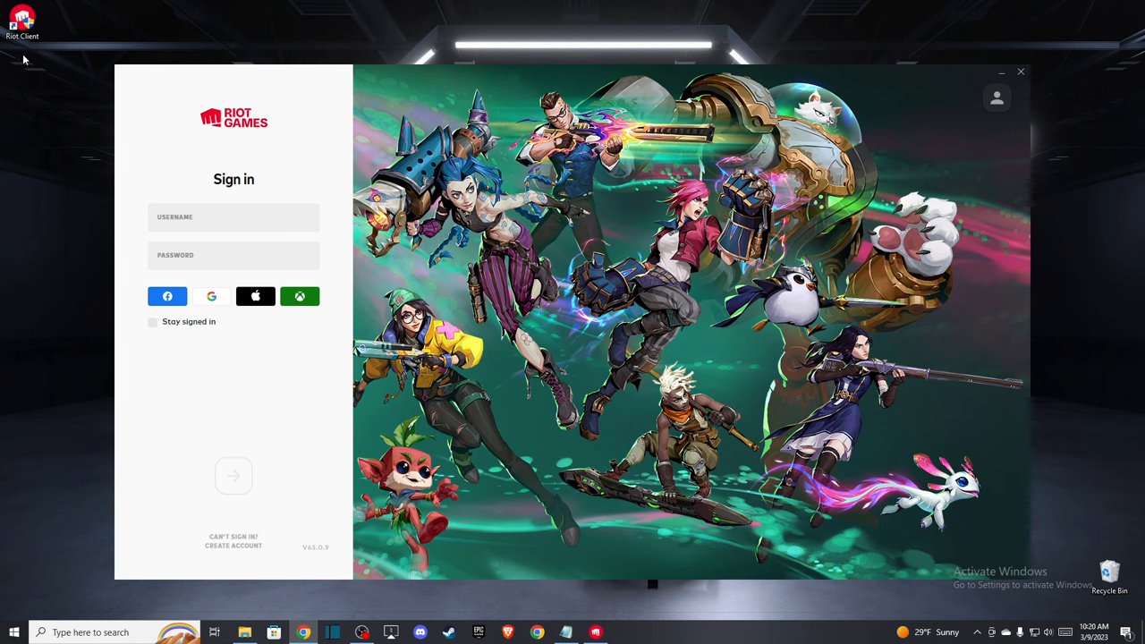
mouse_move(1019, 71)
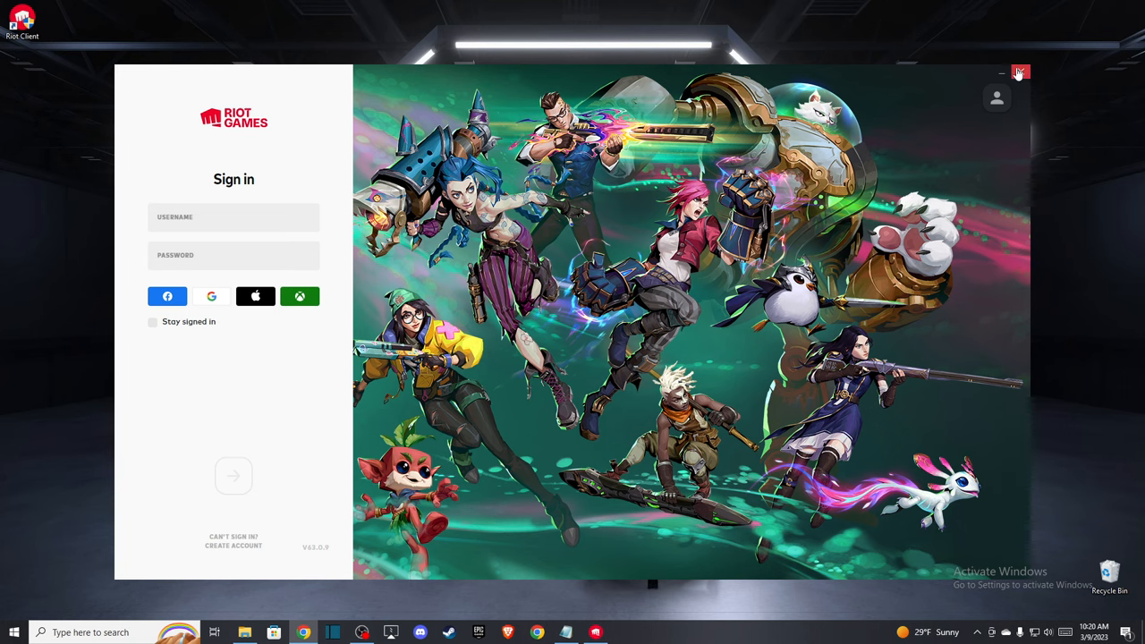
Close the Riot Client sign-in window and quit Riot Client from the system tray.
click(1020, 72)
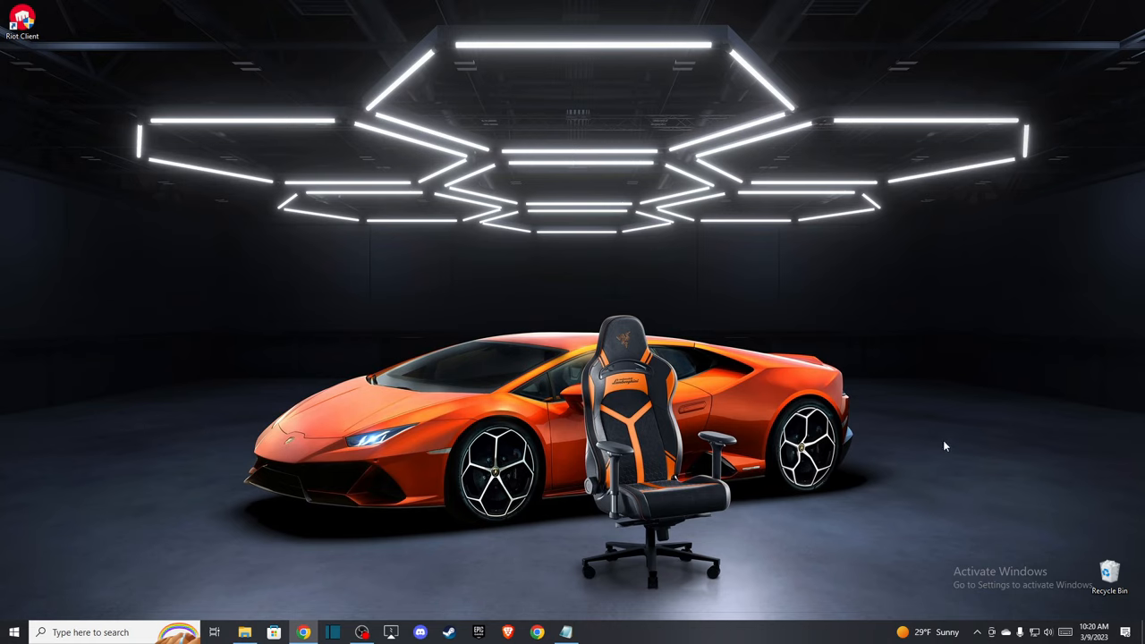
click(976, 631)
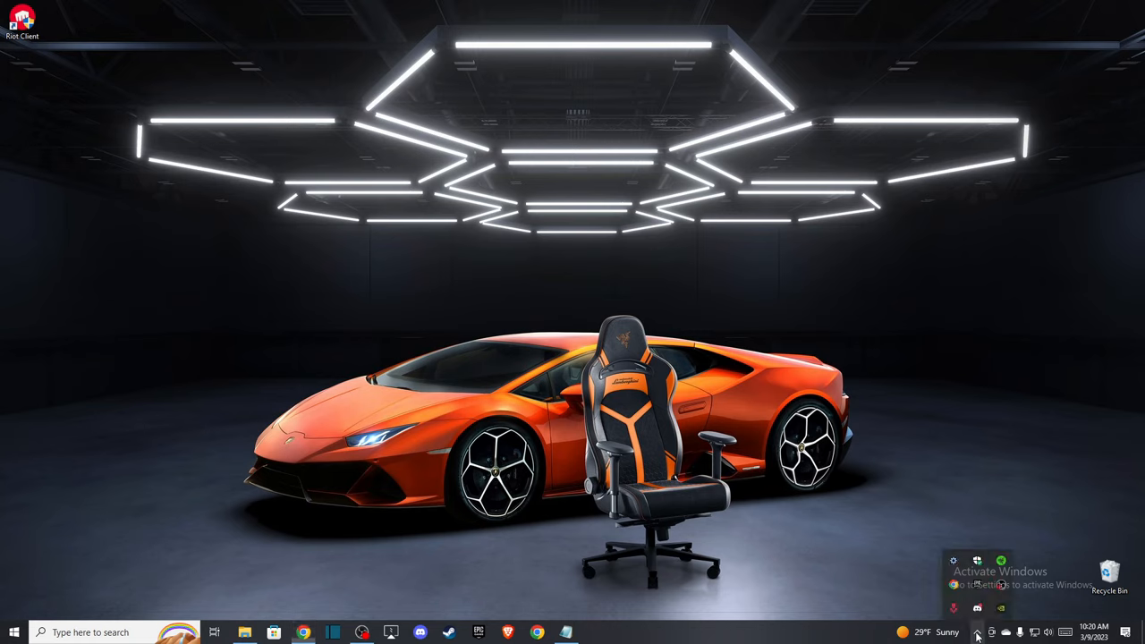
right_click(976, 561)
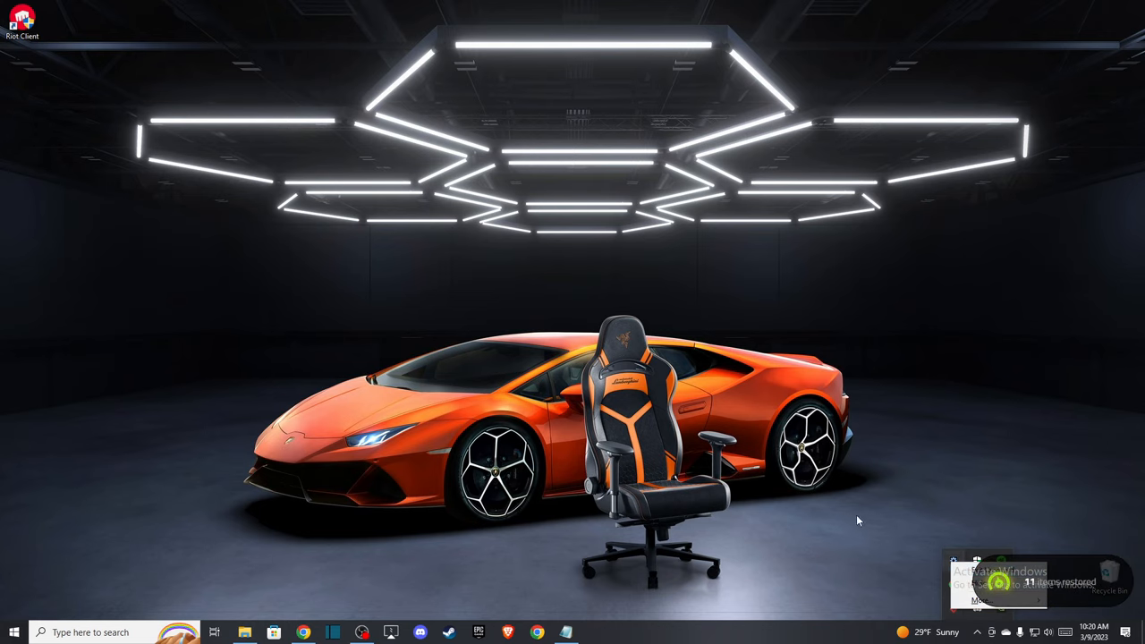
click(90, 633)
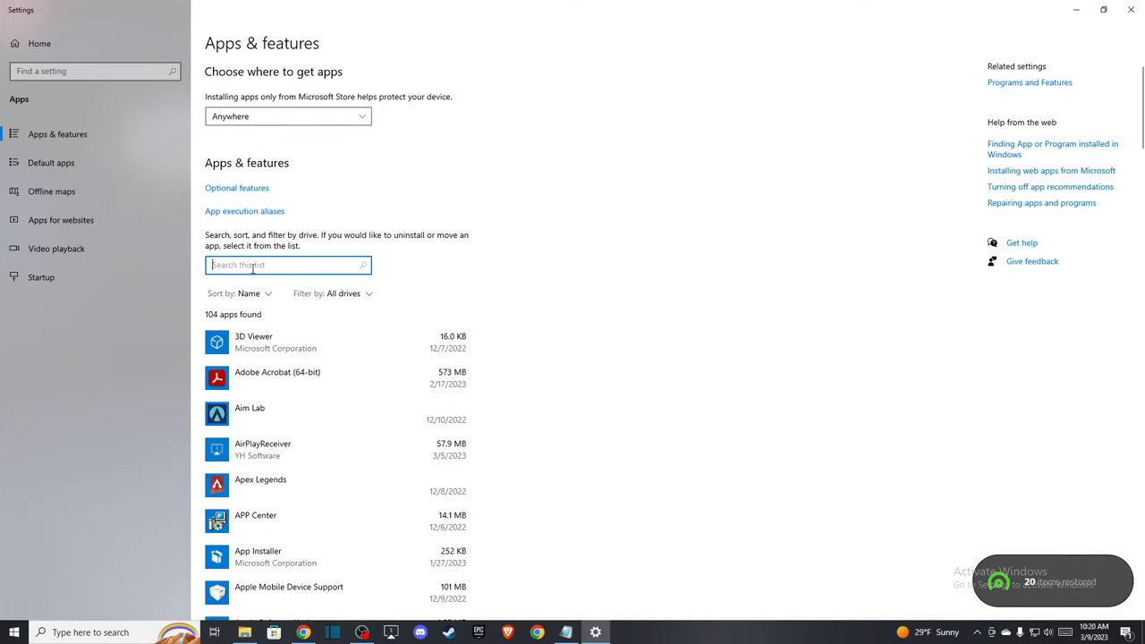
Search the apps list for 'VAN' and uninstall Riot Vanguard.
text(VAN)
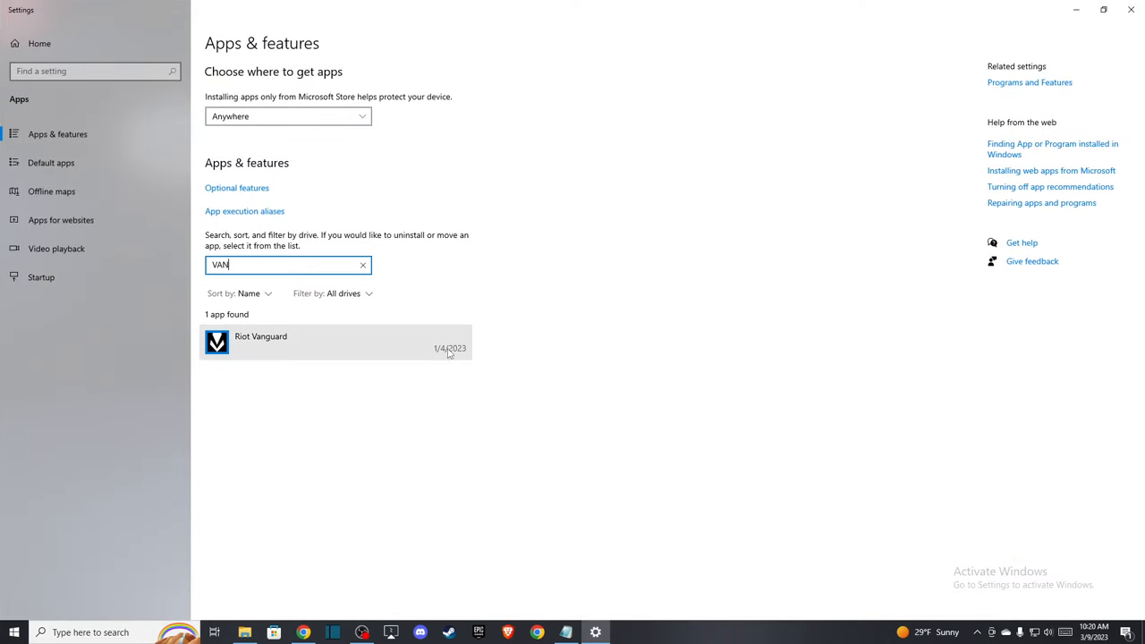
click(336, 342)
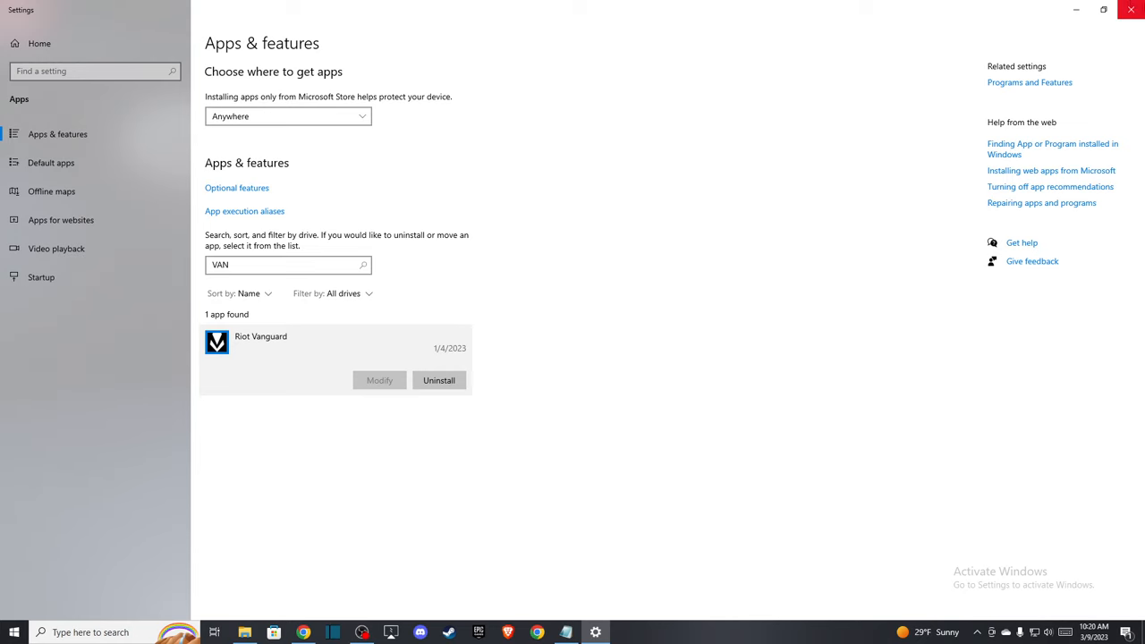
click(1130, 9)
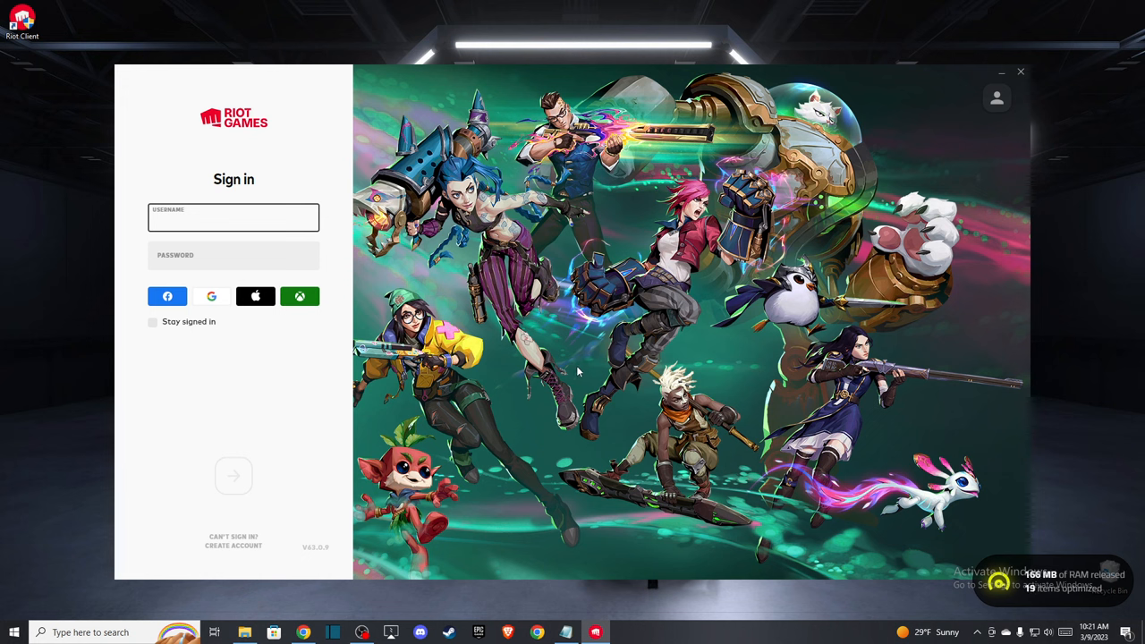
mouse_move(333, 279)
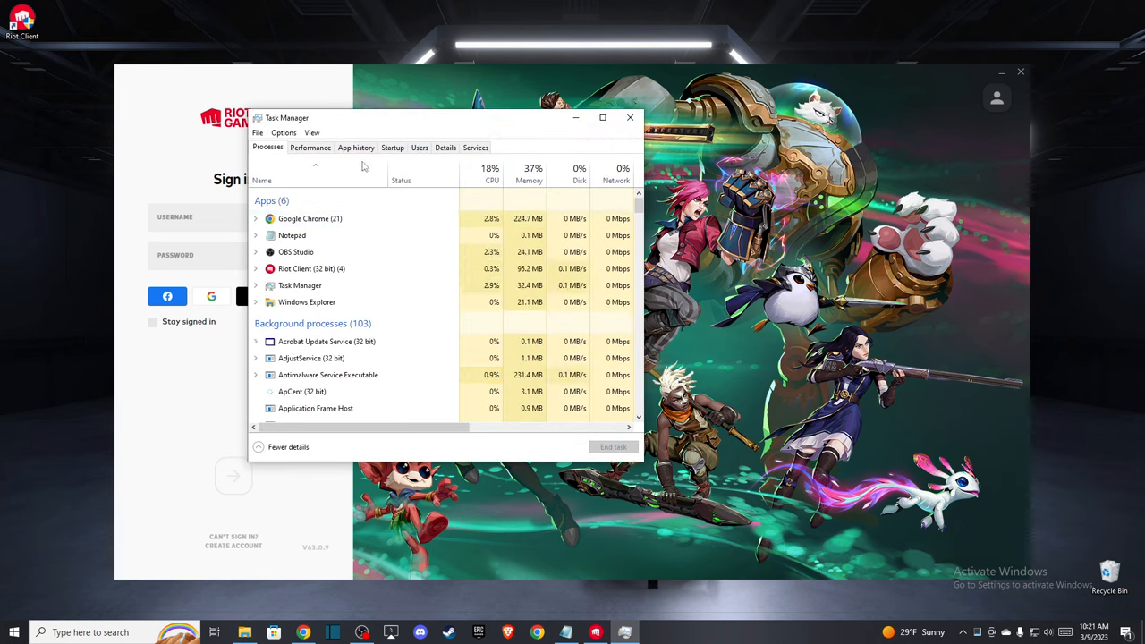
Set RiotClientServices.exe to High priority in the Details list, then show startup apps.
click(446, 146)
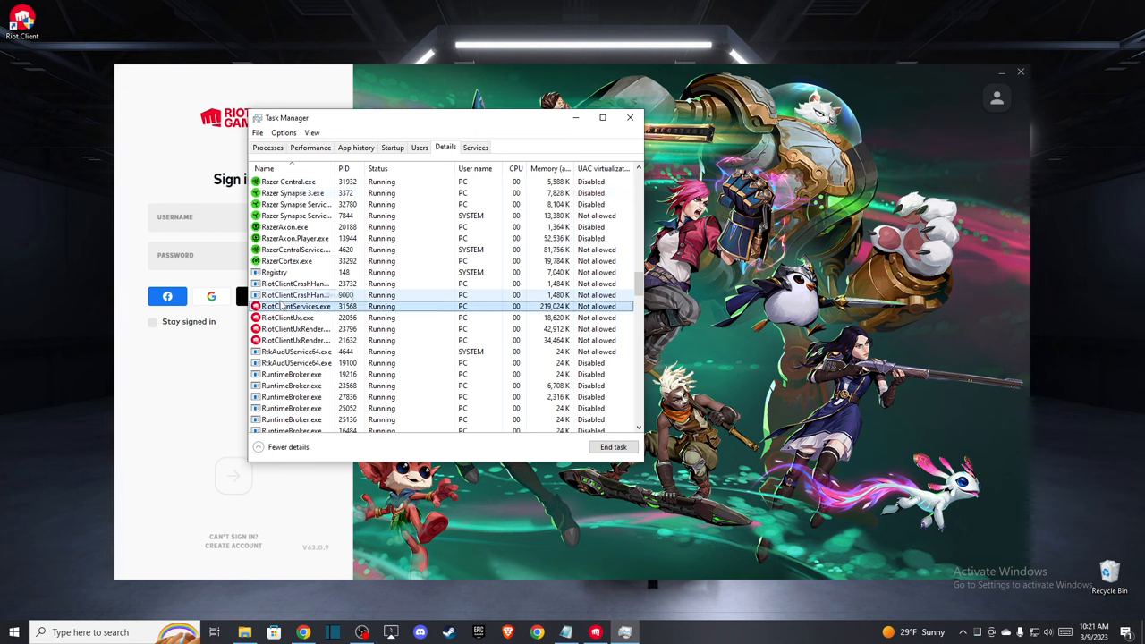
right_click(297, 306)
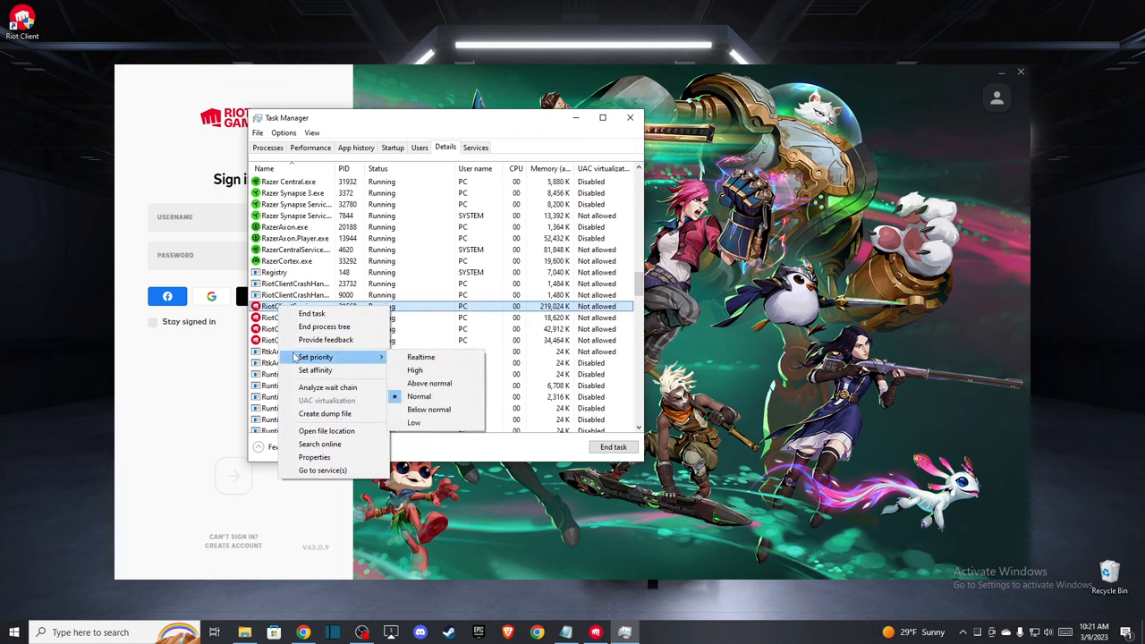
mouse_move(415, 368)
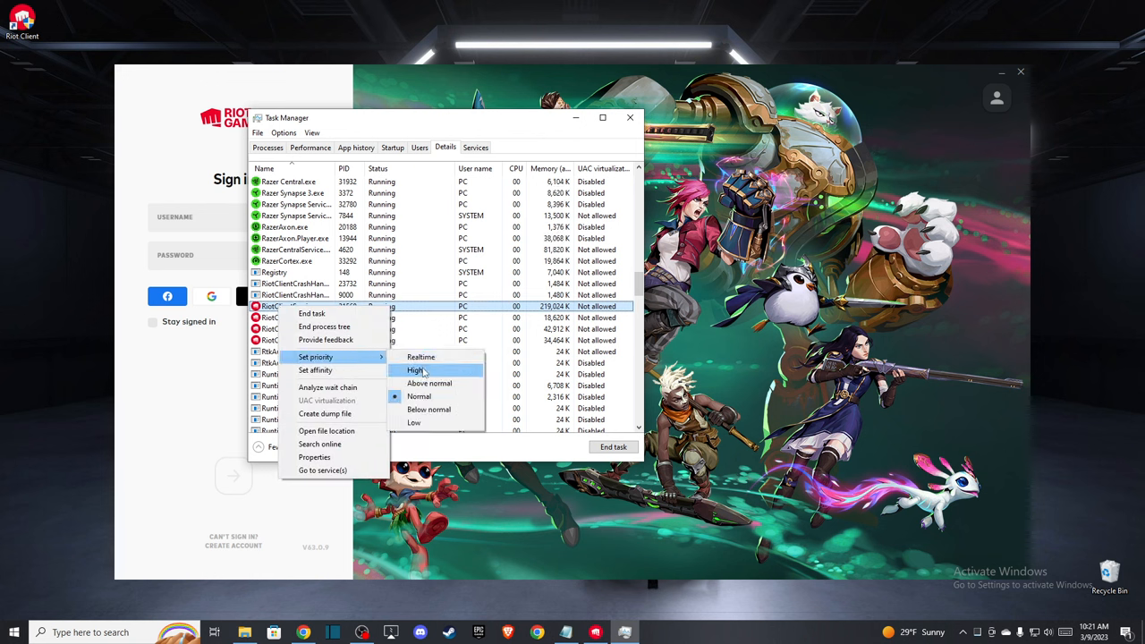
click(415, 370)
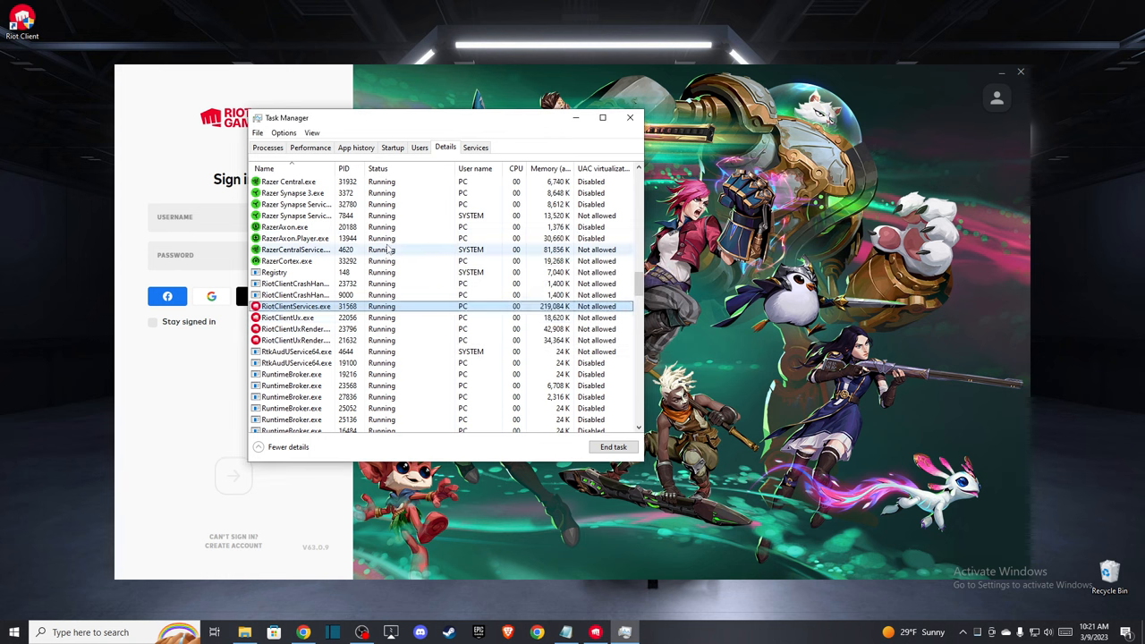
click(392, 147)
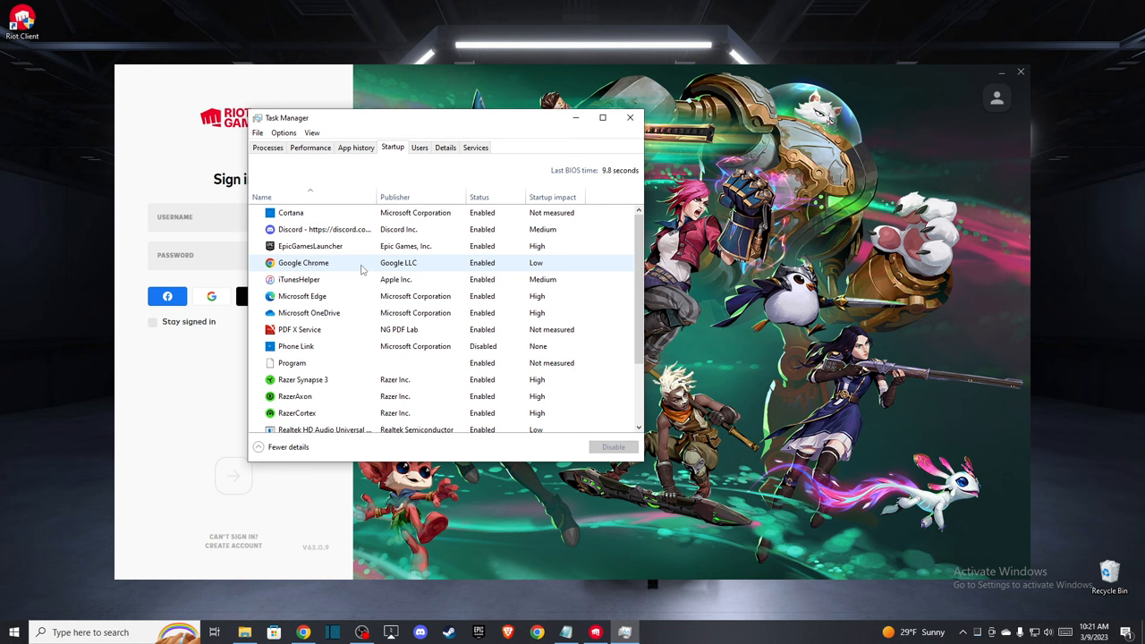
Check the Vanguard tray notification startup entry is Enabled, then close Task Manager and Riot Client.
scroll(down, 3)
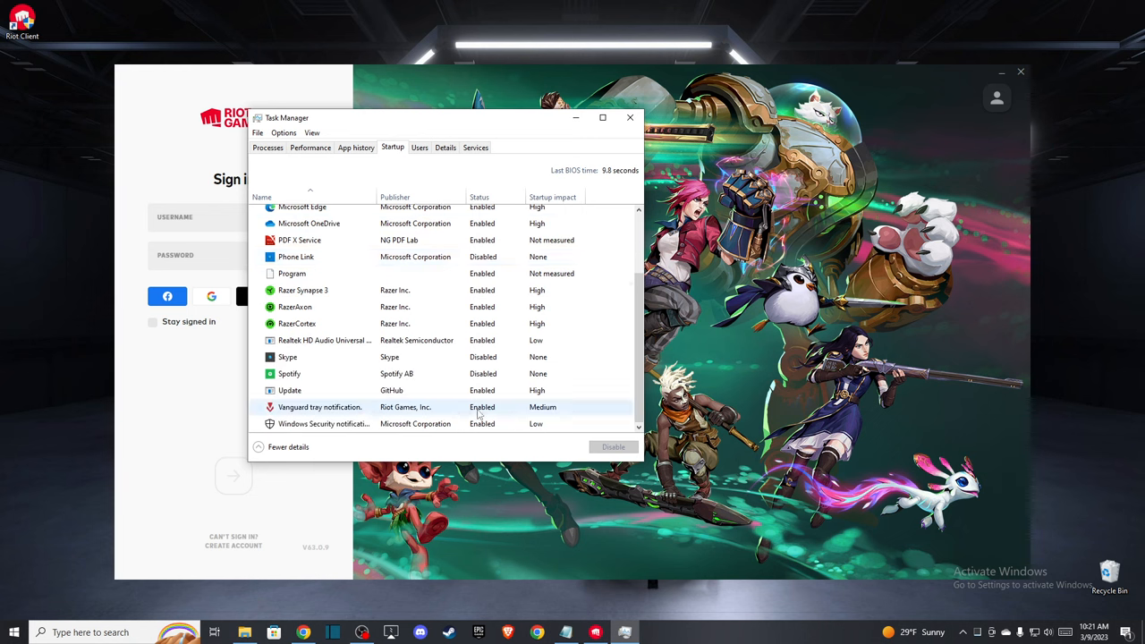
click(319, 407)
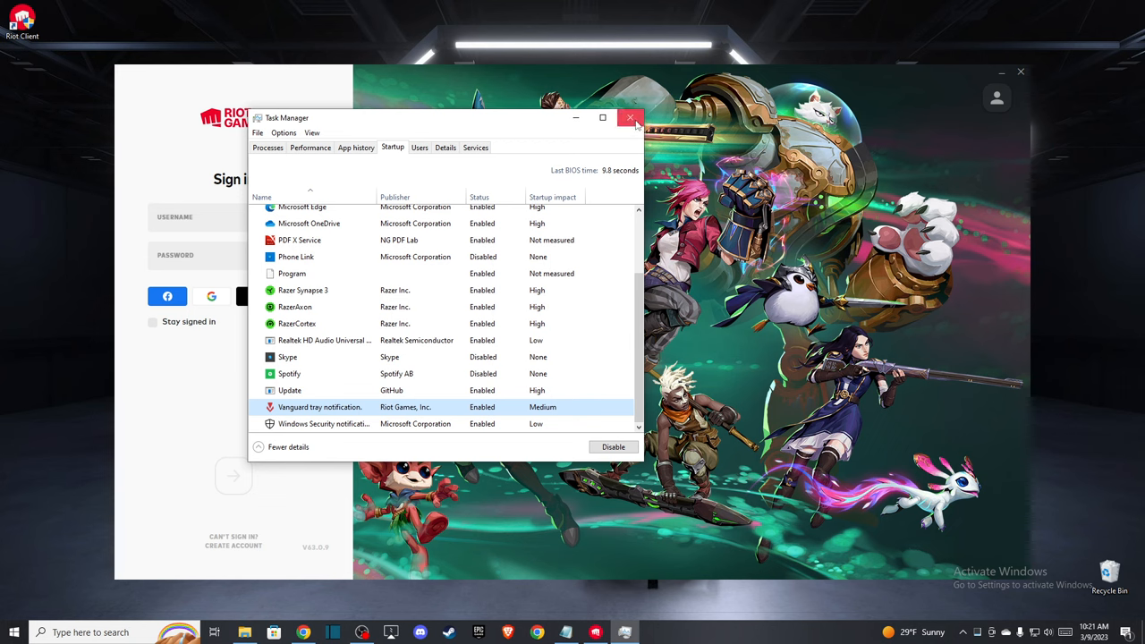
click(630, 118)
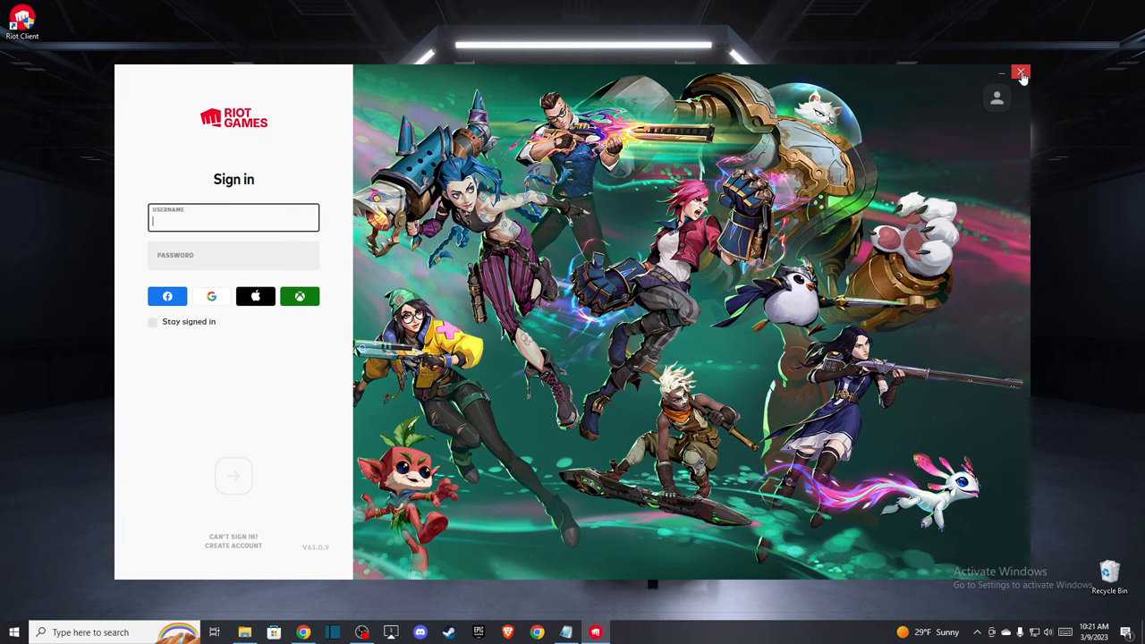
click(1020, 72)
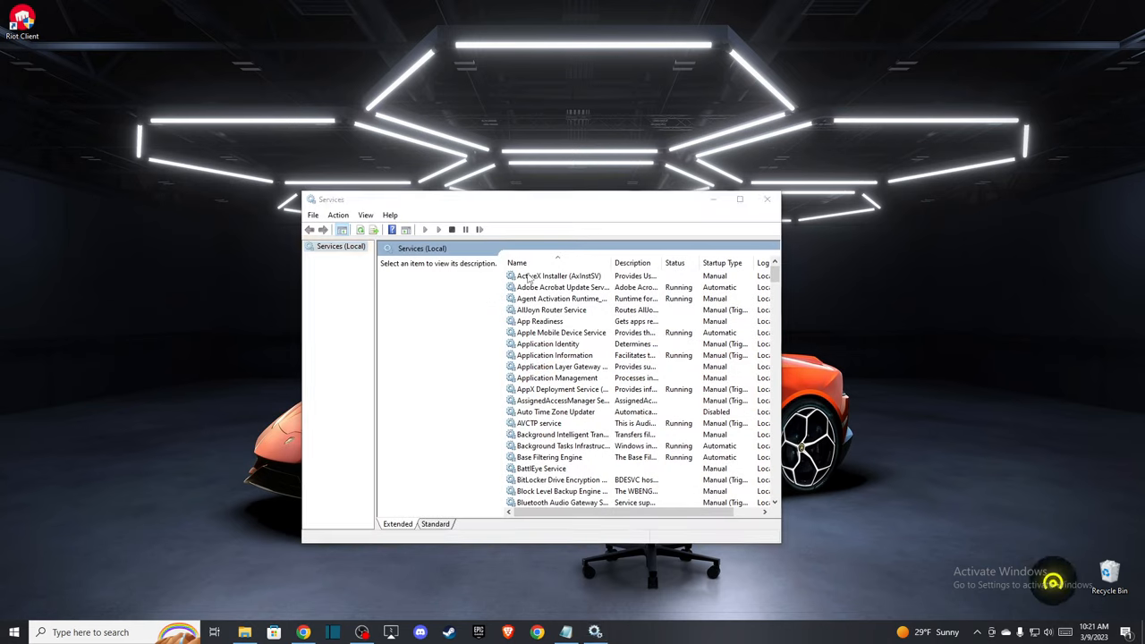
Set the vgc service to Automatic startup and Running, then close the Services console.
click(558, 276)
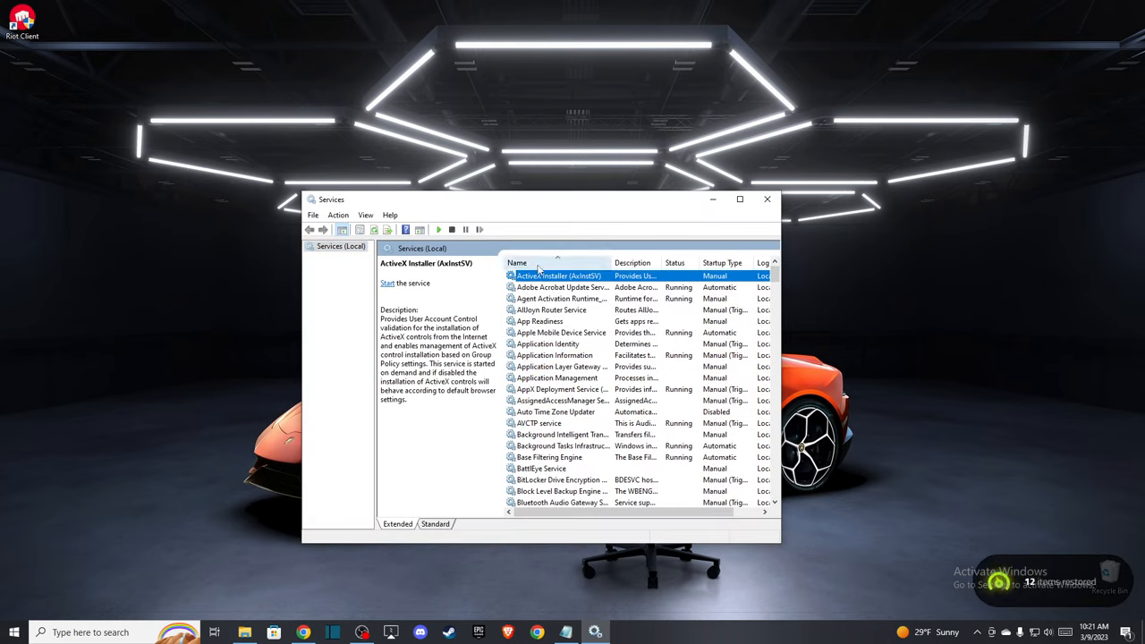
mouse_move(558, 286)
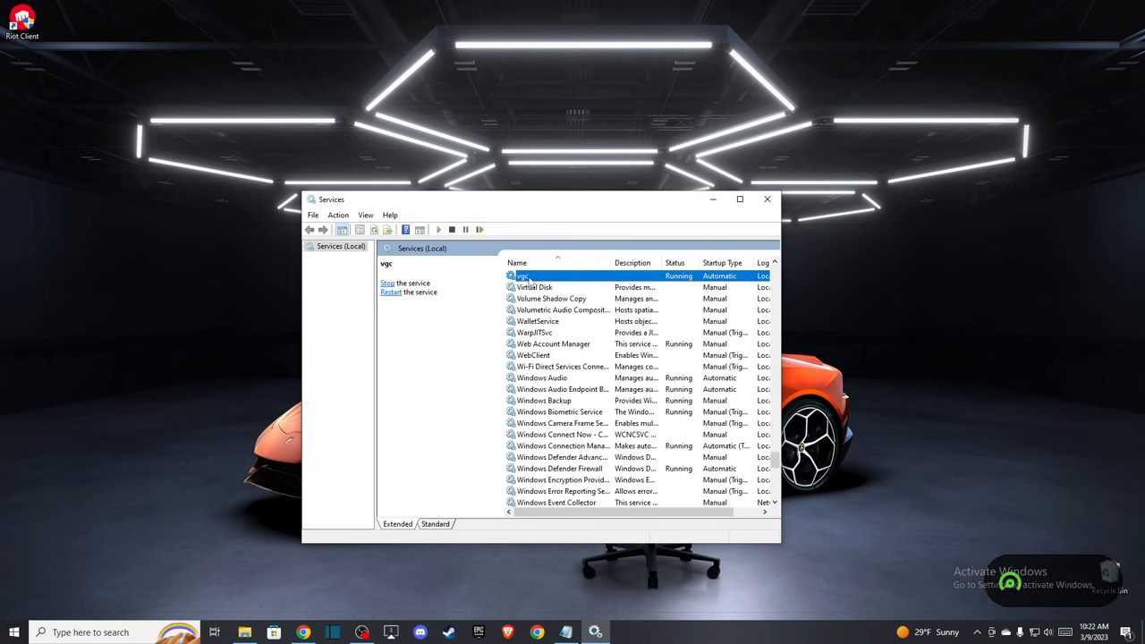
double_click(527, 275)
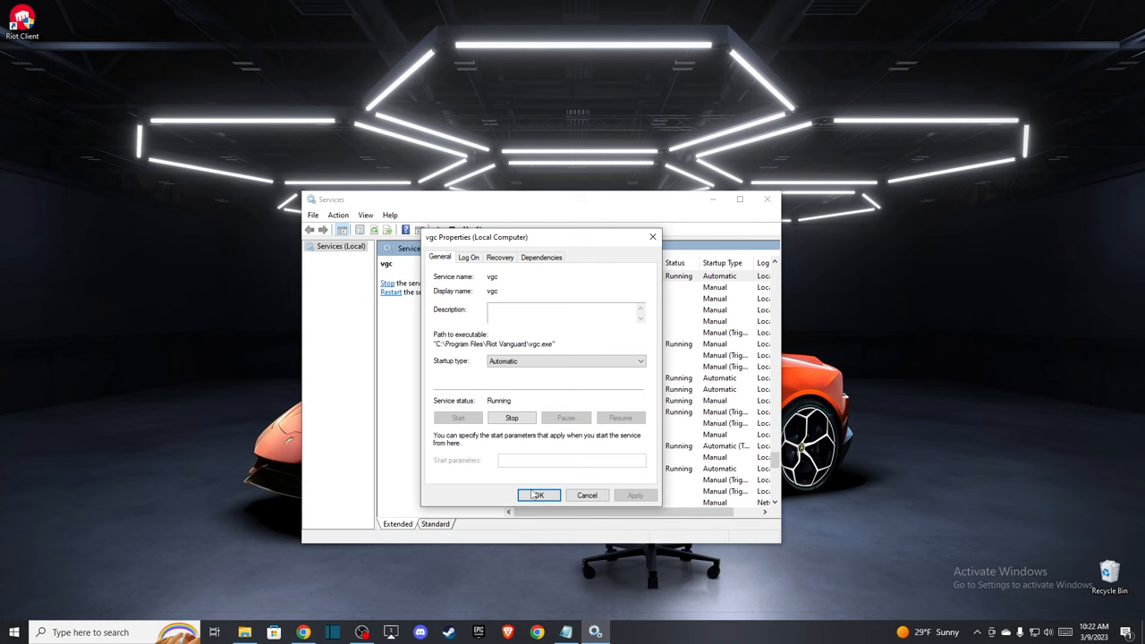
click(536, 494)
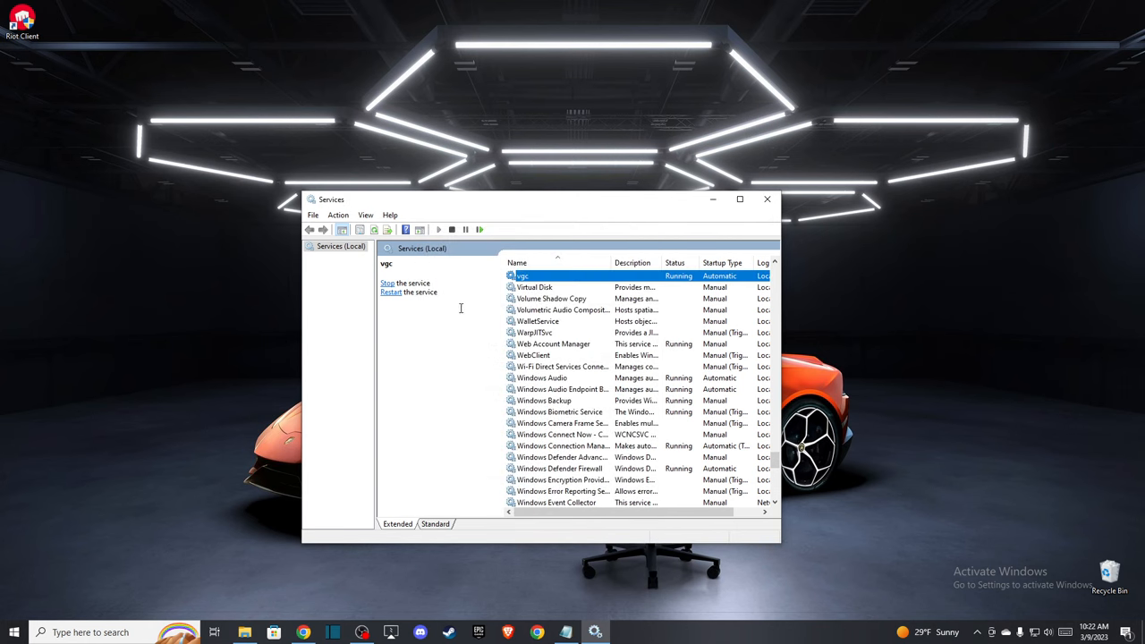
click(765, 198)
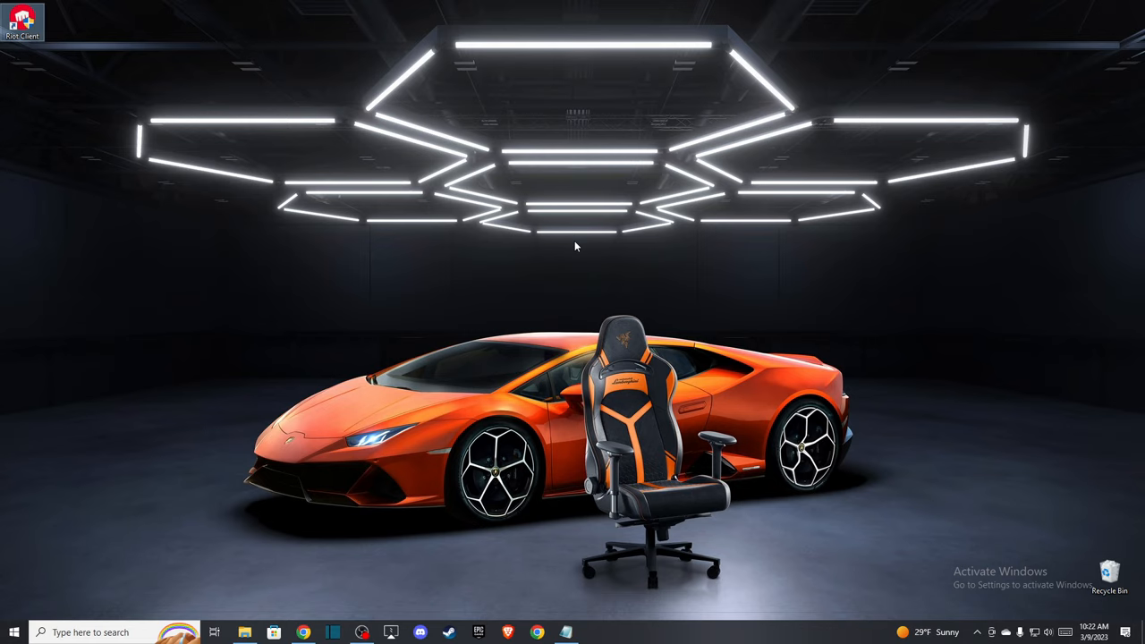
mouse_move(540, 320)
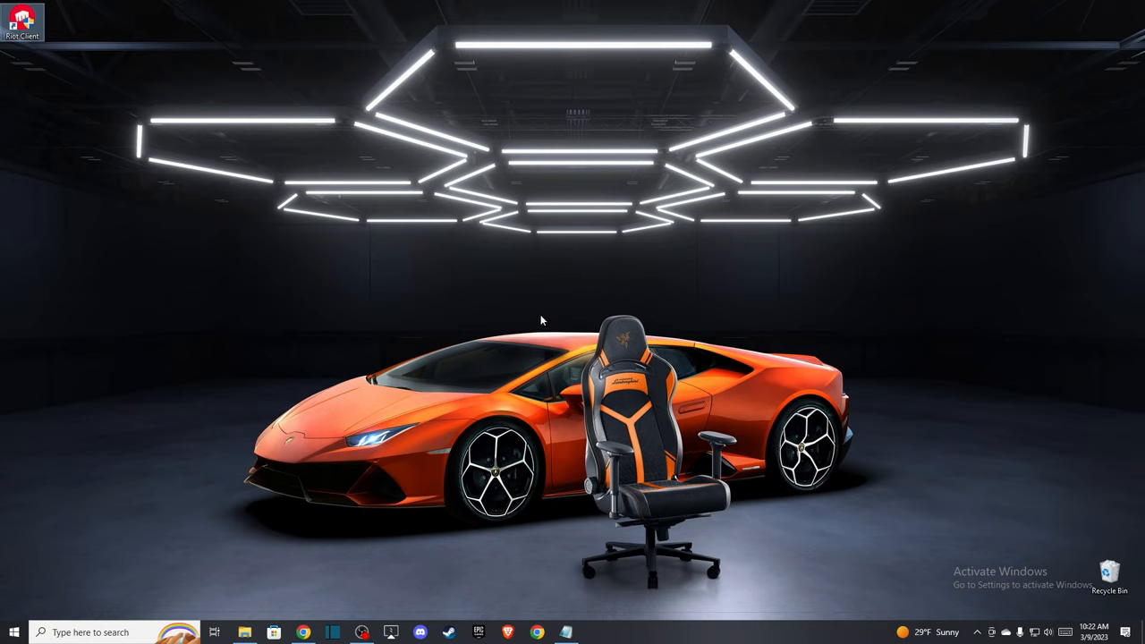